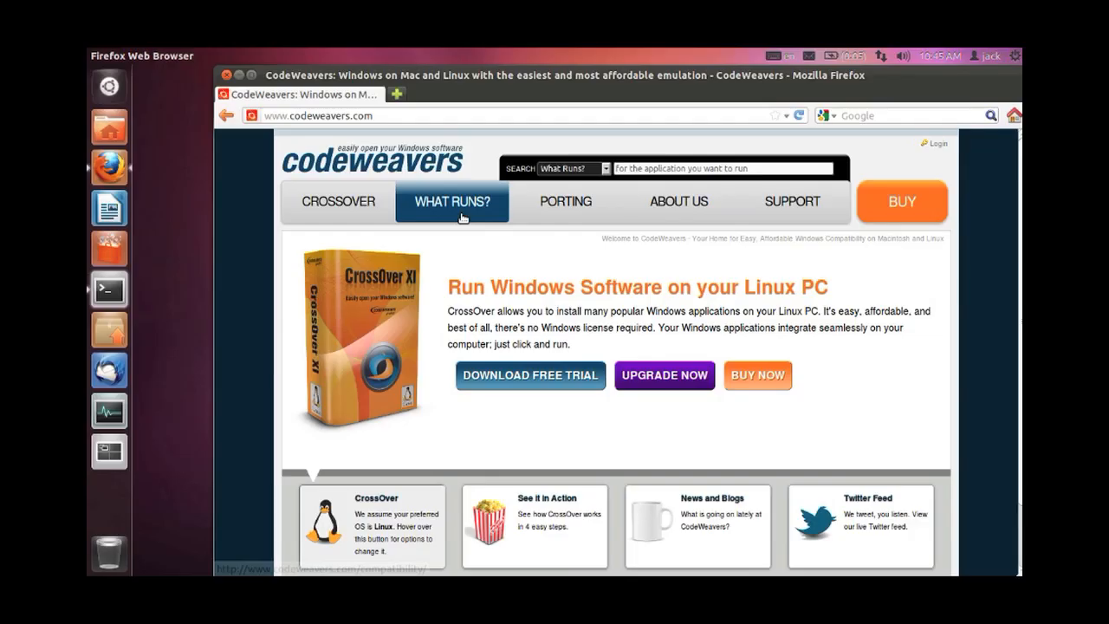
Step: Open the CrossOver product page and enter a name and email in the free-trial form
left_click(337, 201)
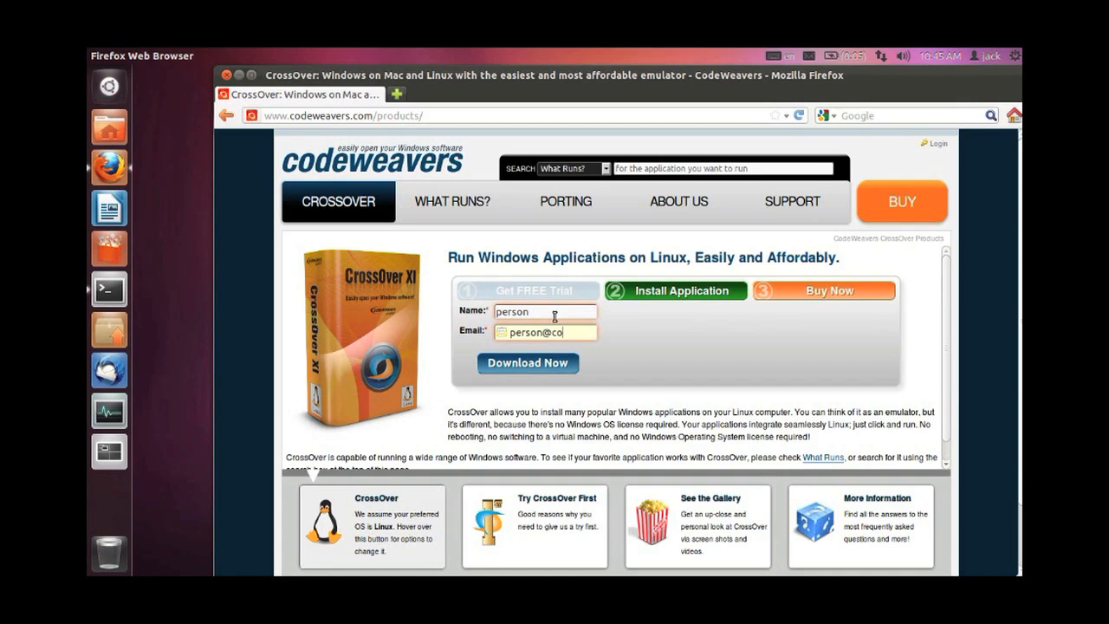
type("mputer.net")
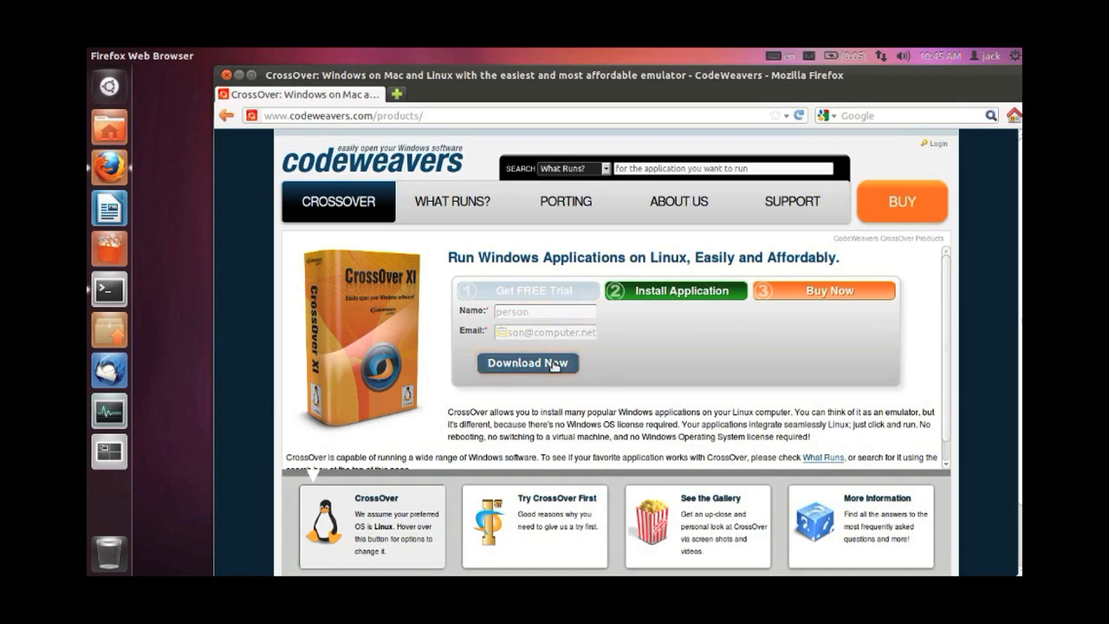
Step: Submit the trial form and save the 64-bit Debian / Ubuntu CrossOver .deb package
left_click(526, 363)
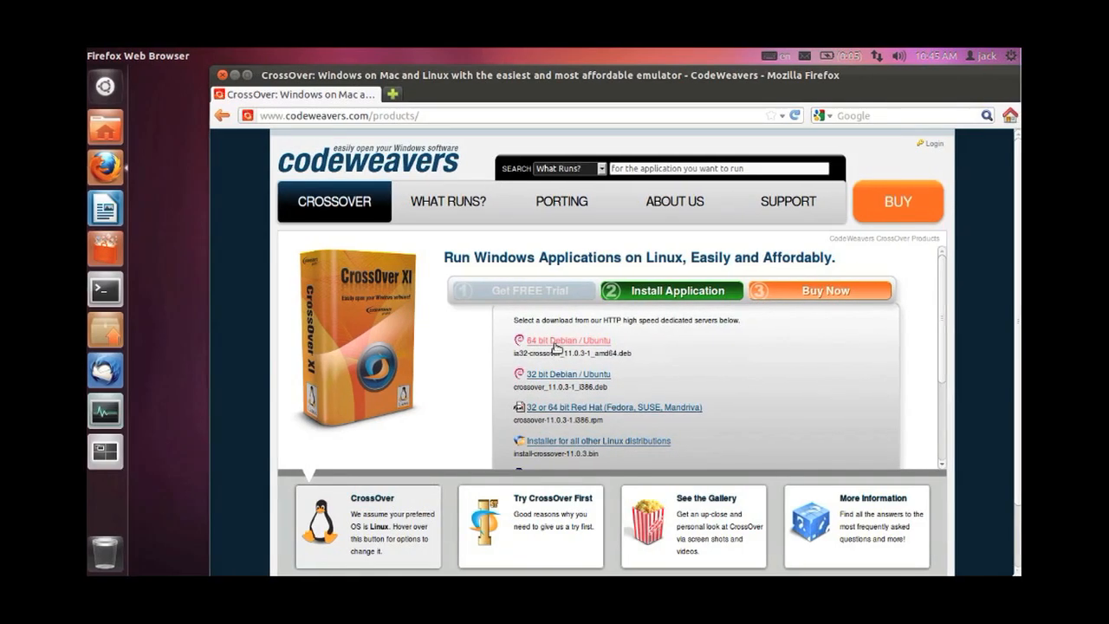
left_click(567, 340)
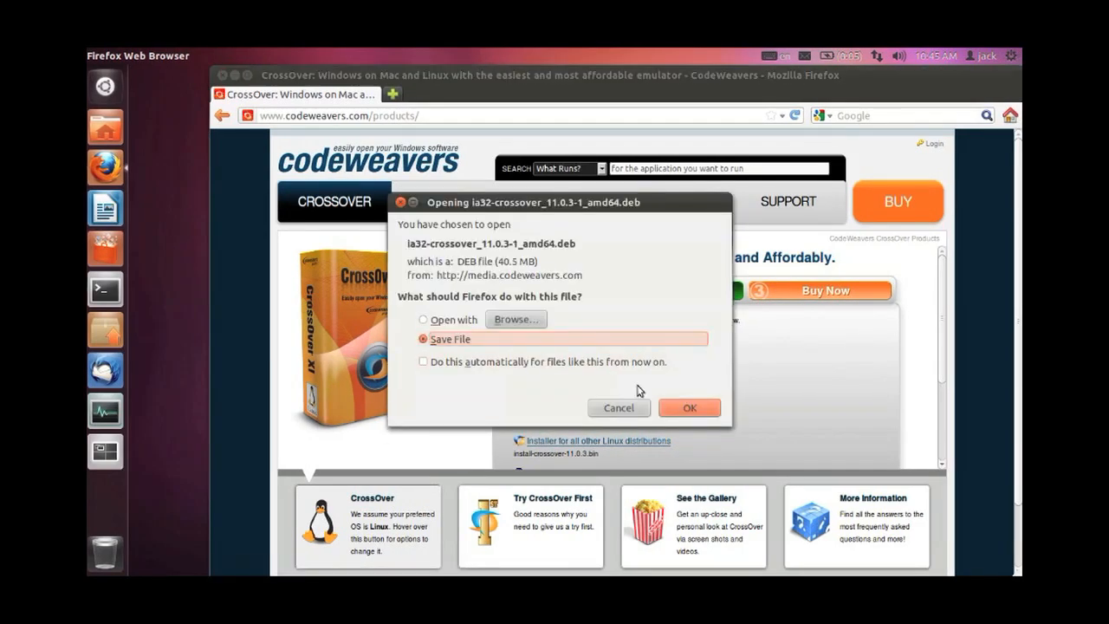
left_click(689, 407)
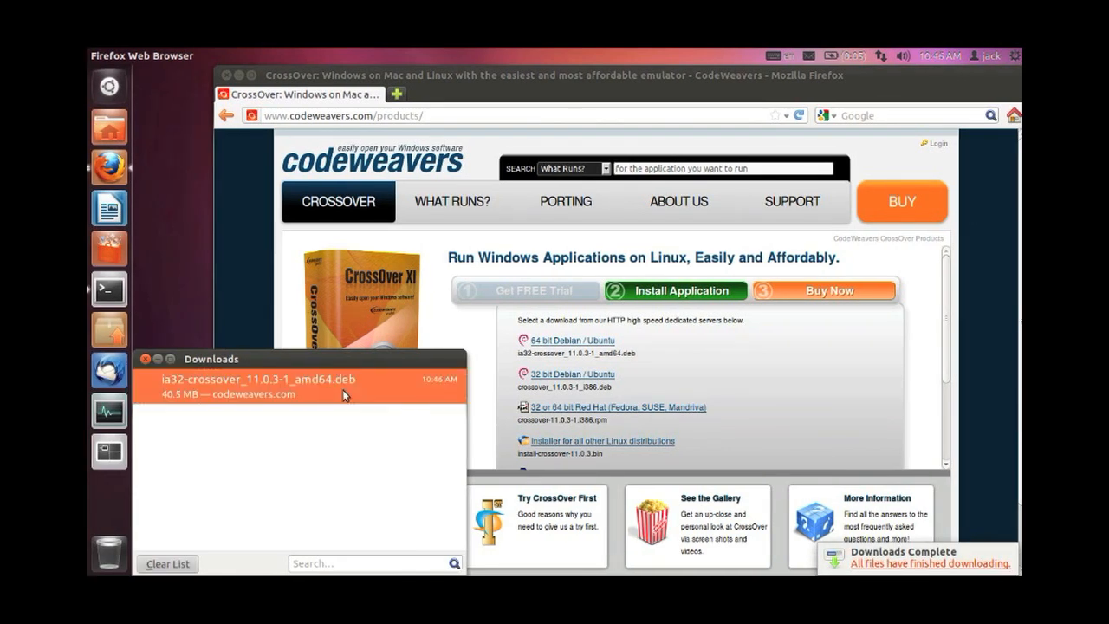
Step: Install the downloaded CrossOver .deb in Software Center, authenticating with the account password
double_click(234, 379)
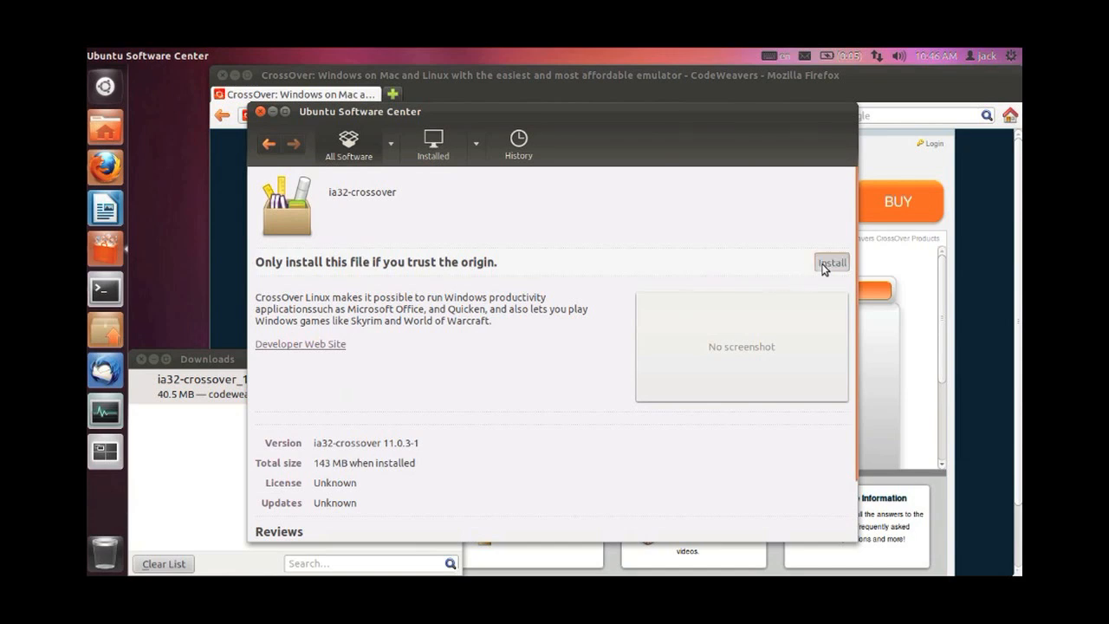
left_click(830, 262)
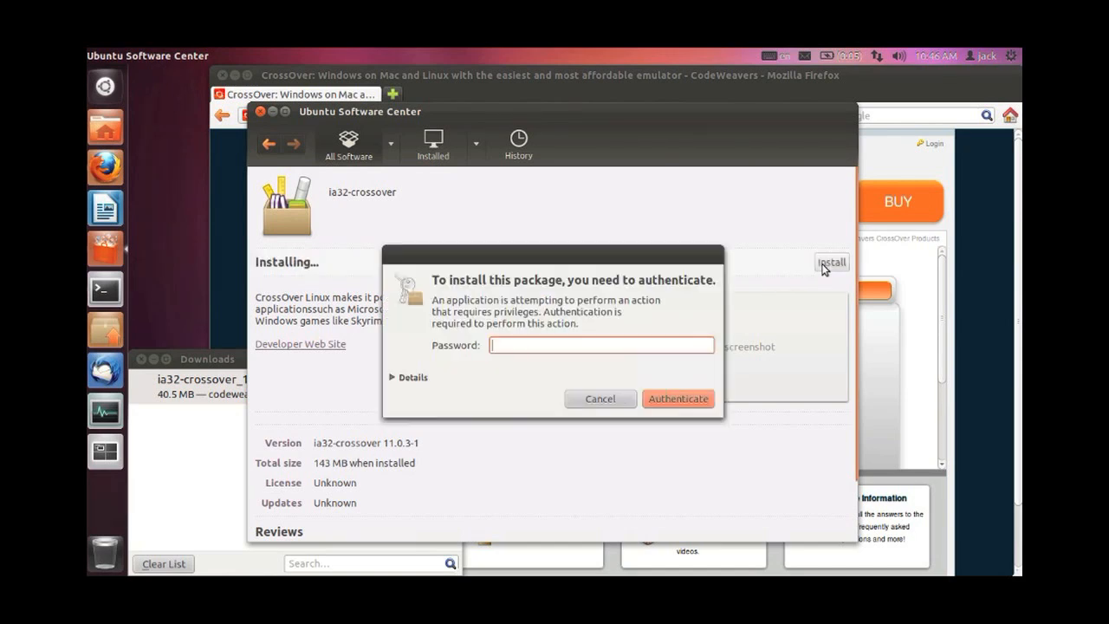
type("••••")
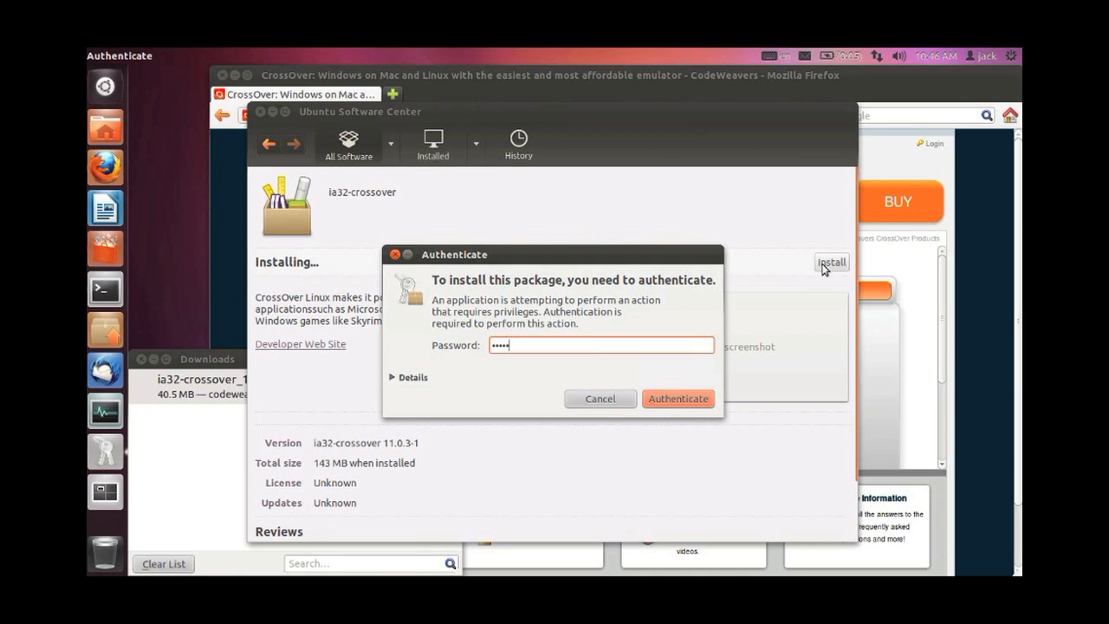
left_click(678, 398)
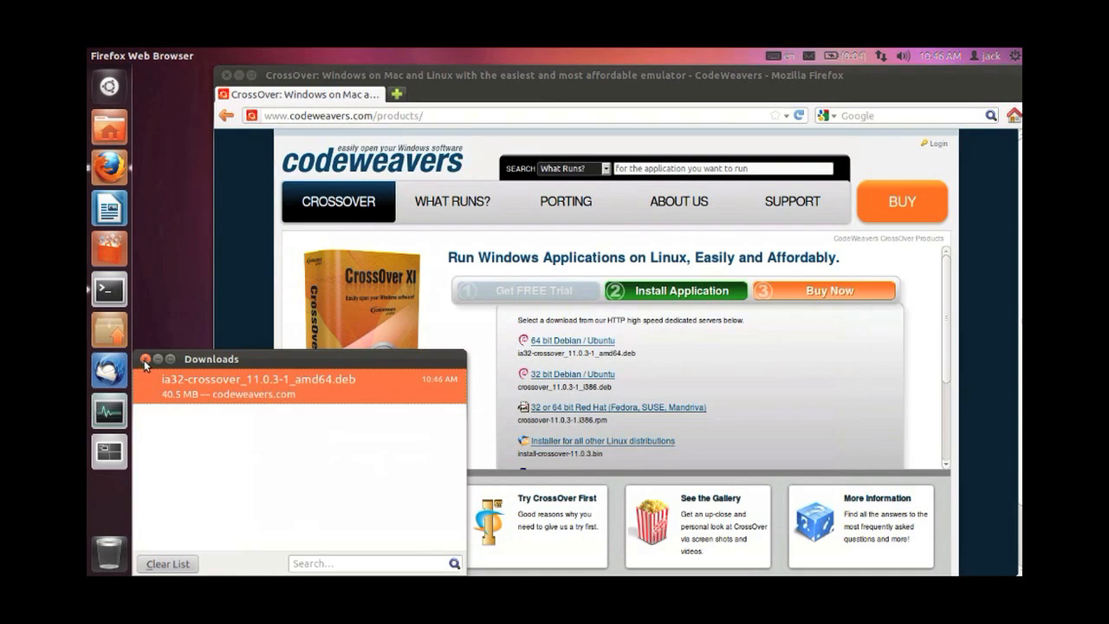
Step: Search the Dash for 'install' and launch Install Windows Software
left_click(109, 85)
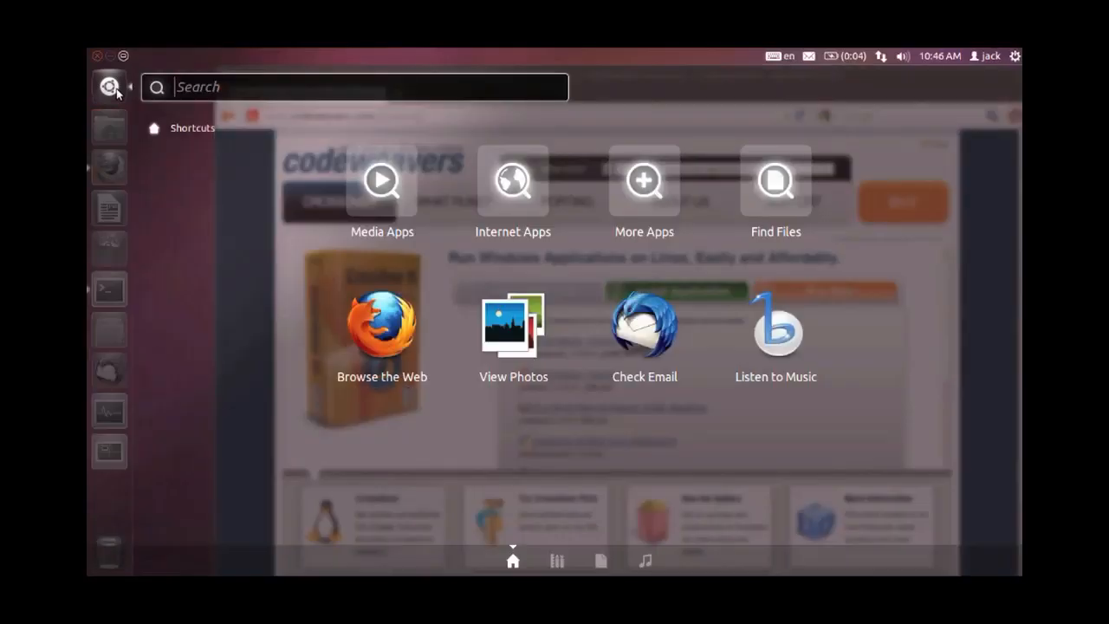
mouse_move(336, 97)
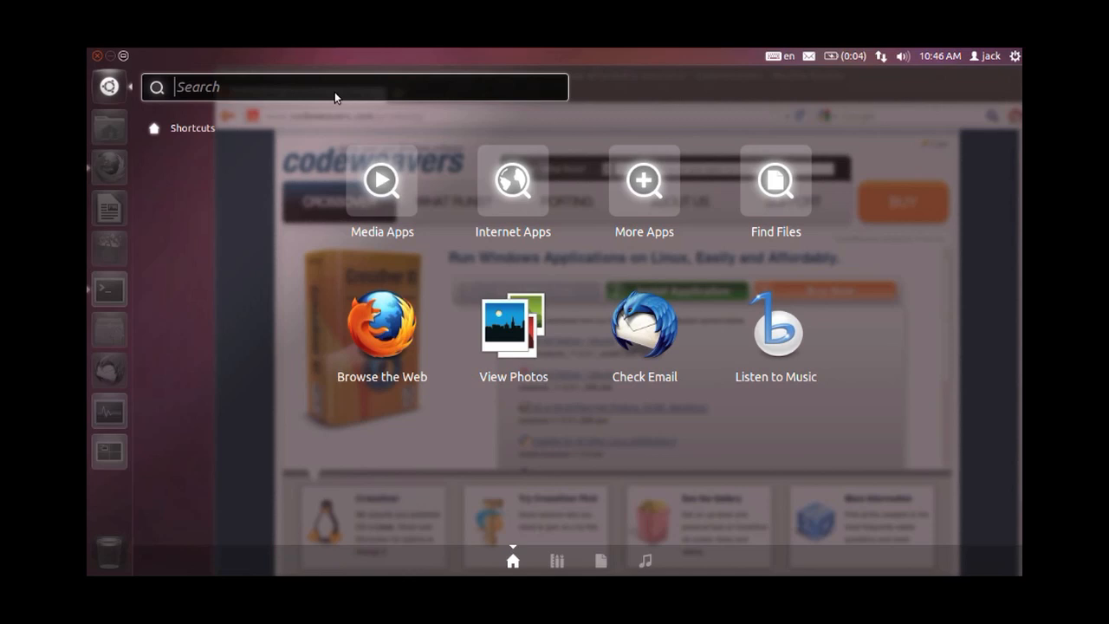
type("in")
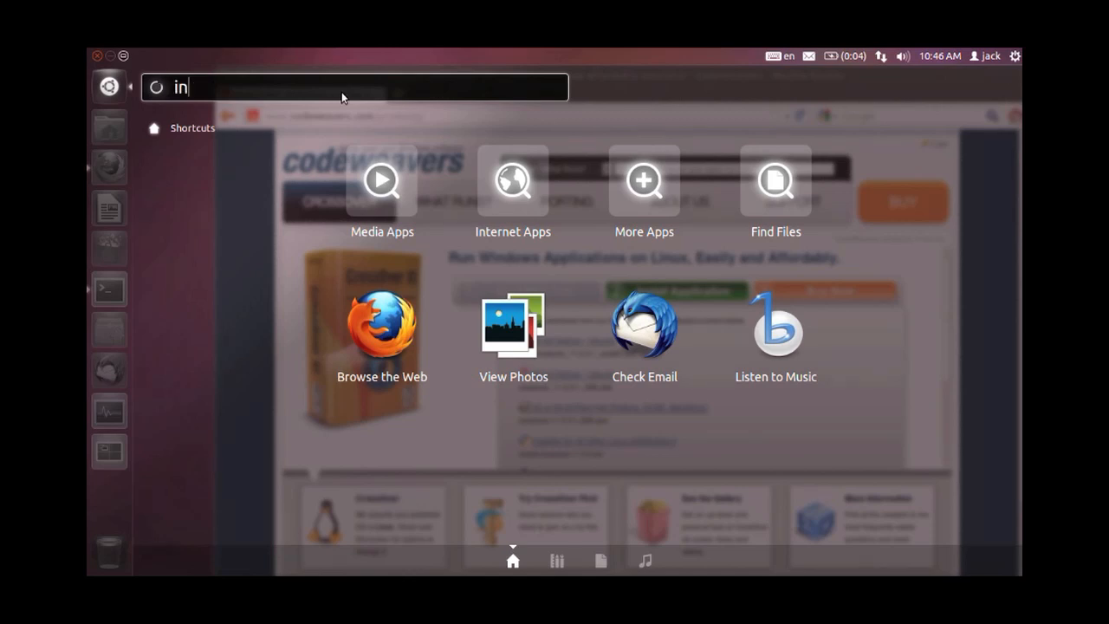
type("stall")
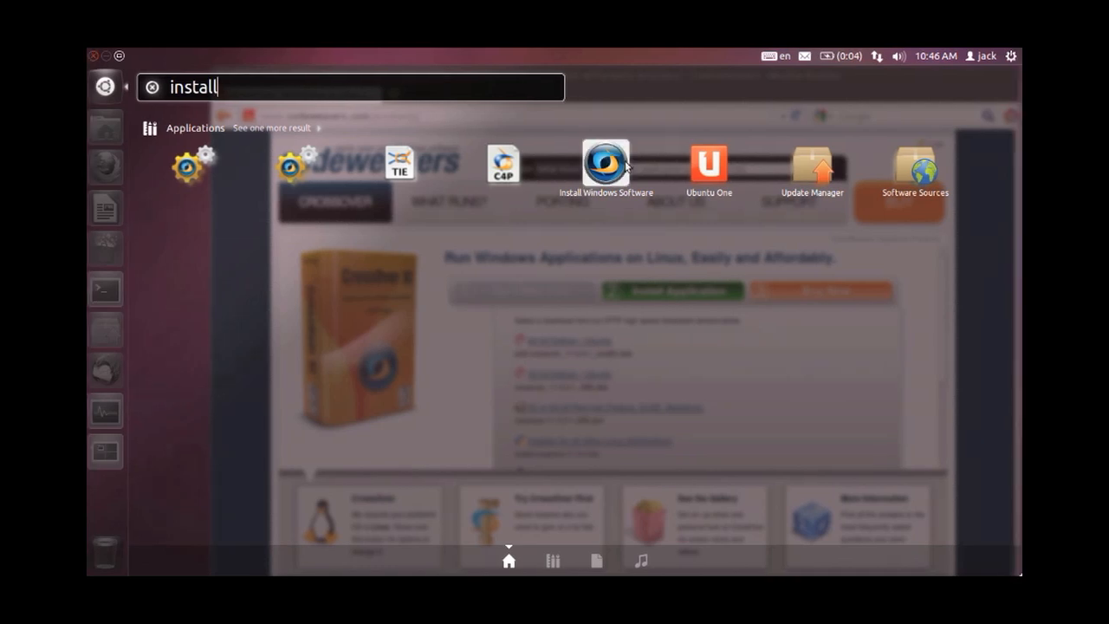
left_click(606, 165)
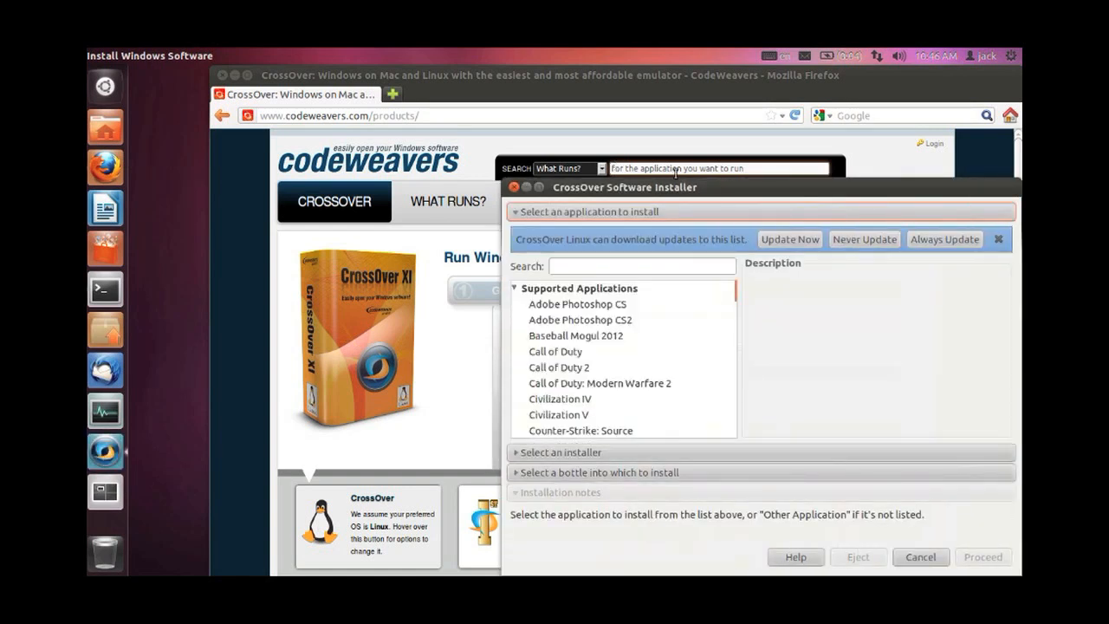
Step: Update the installer's supported-applications list with Update Now
left_click(789, 239)
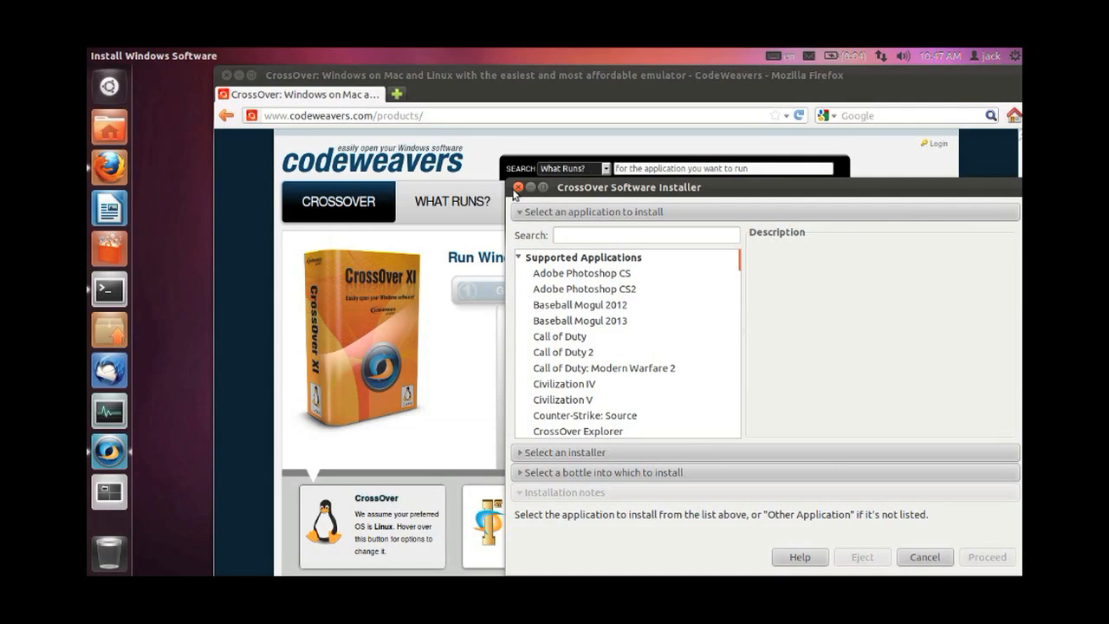
mouse_move(221, 264)
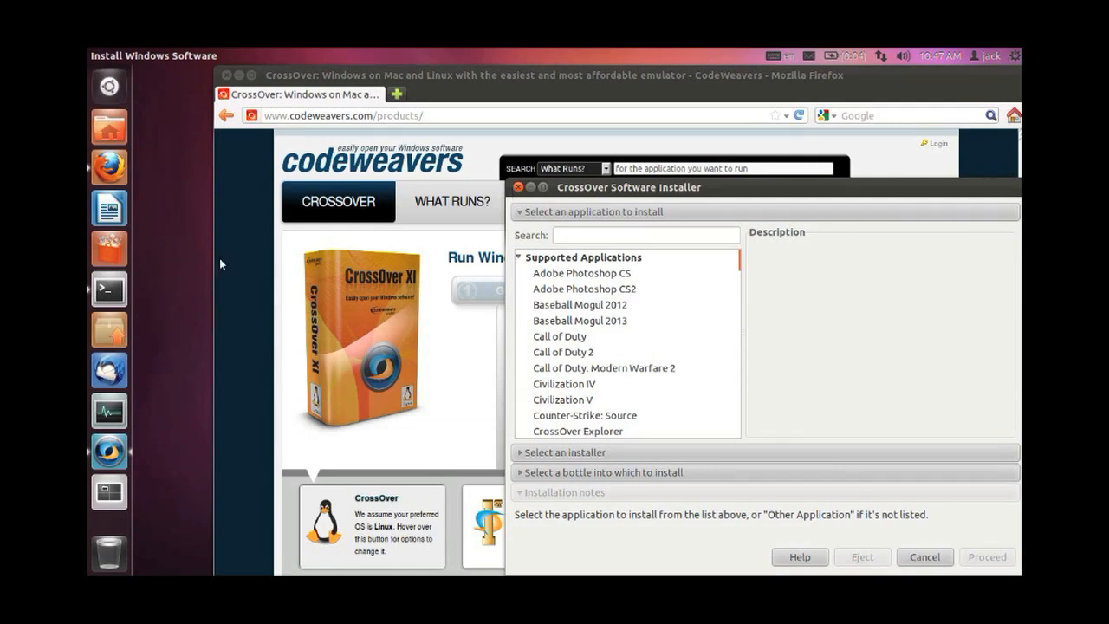